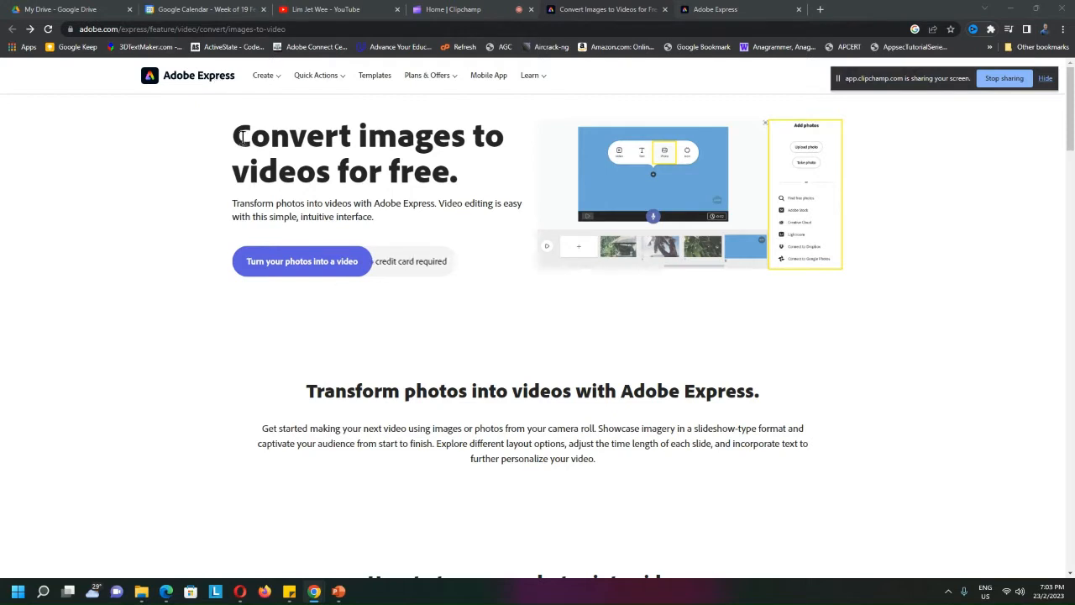
Step: Start a blank photo video, skipping the title prompt and story template
{"action": "left_click_drag", "start_coordinate": [233, 135], "coordinate": [453, 172]}
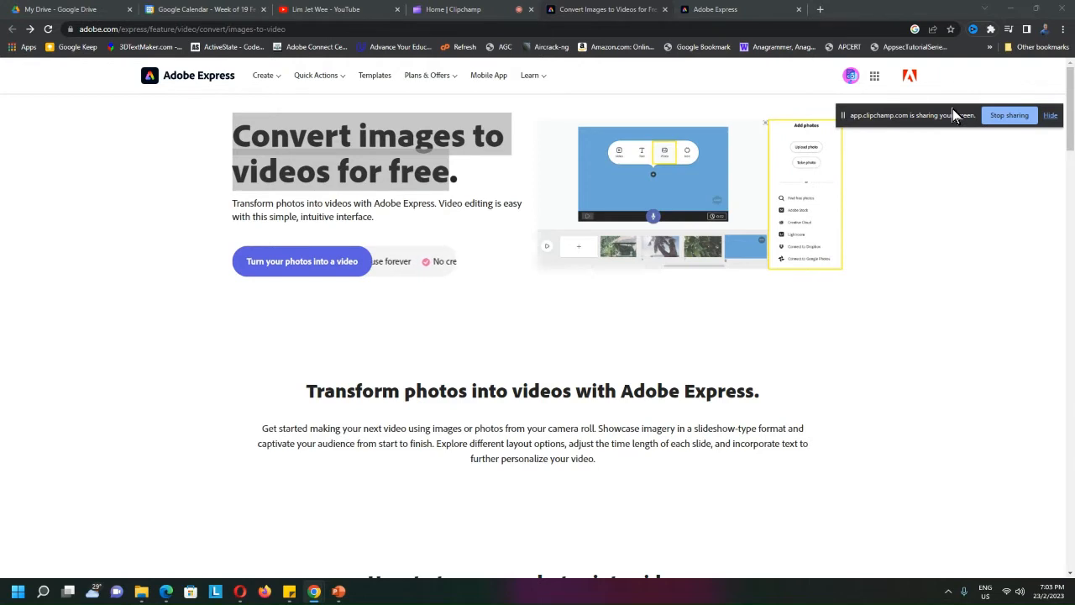
{"action": "mouse_move", "coordinate": [934, 121]}
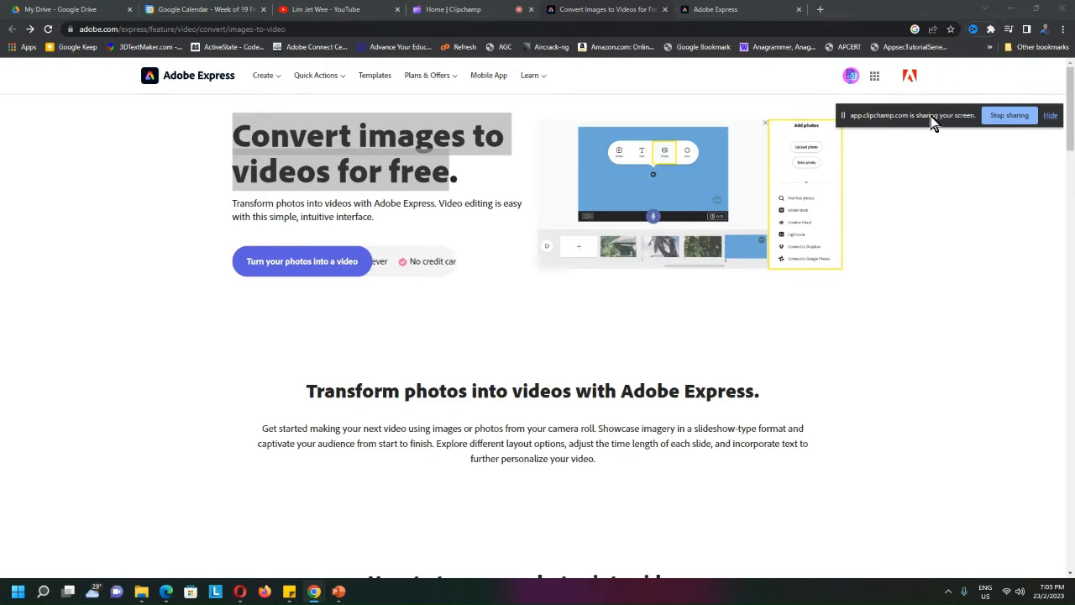
{"action": "mouse_move", "coordinate": [870, 407]}
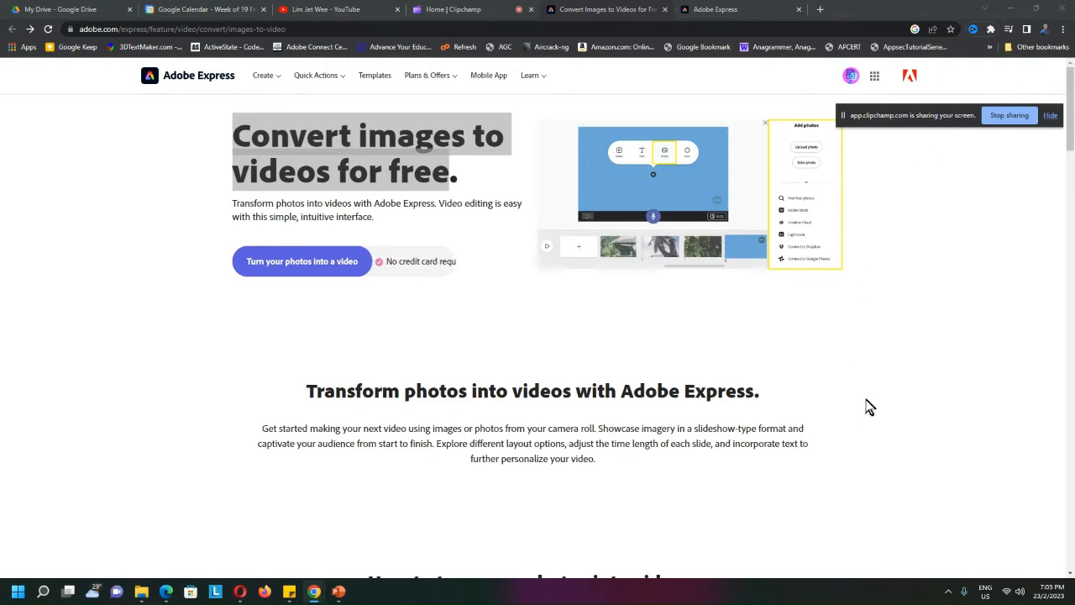
{"action": "mouse_move", "coordinate": [882, 356]}
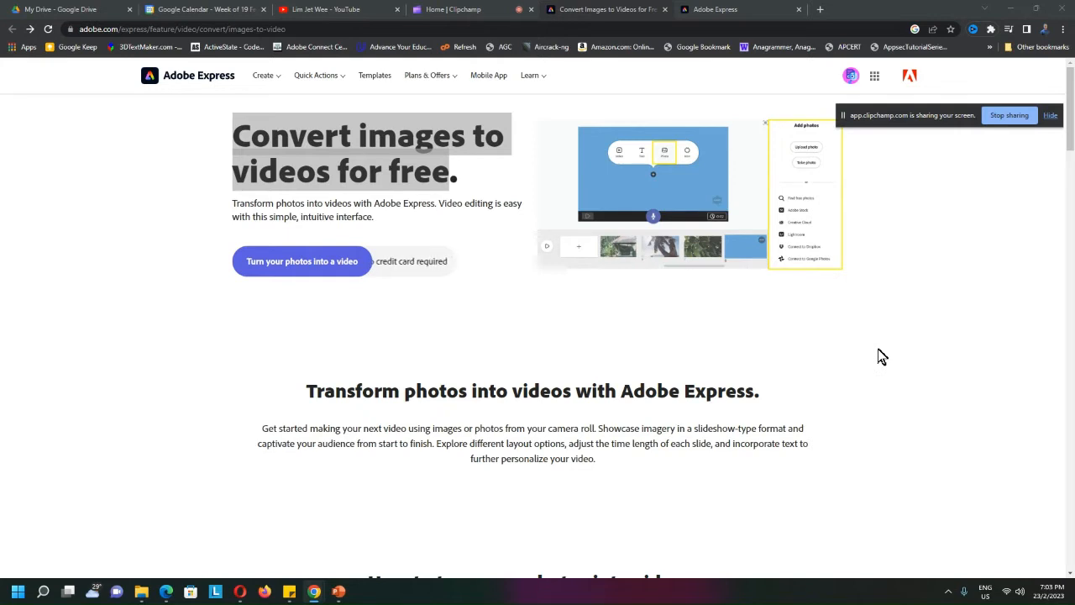
{"action": "mouse_move", "coordinate": [875, 317]}
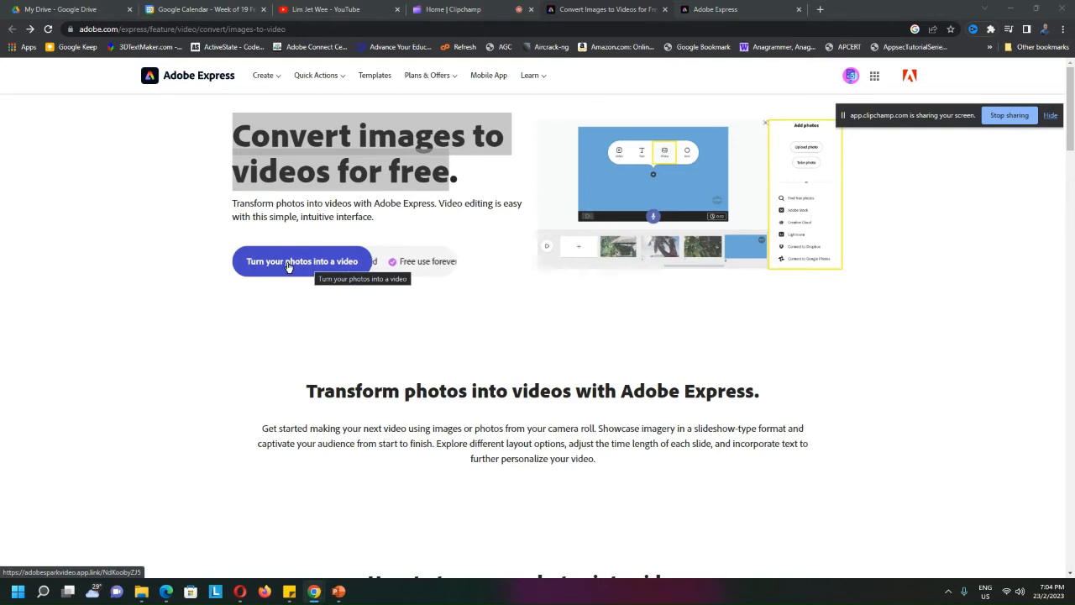
{"action": "left_click", "coordinate": [301, 261]}
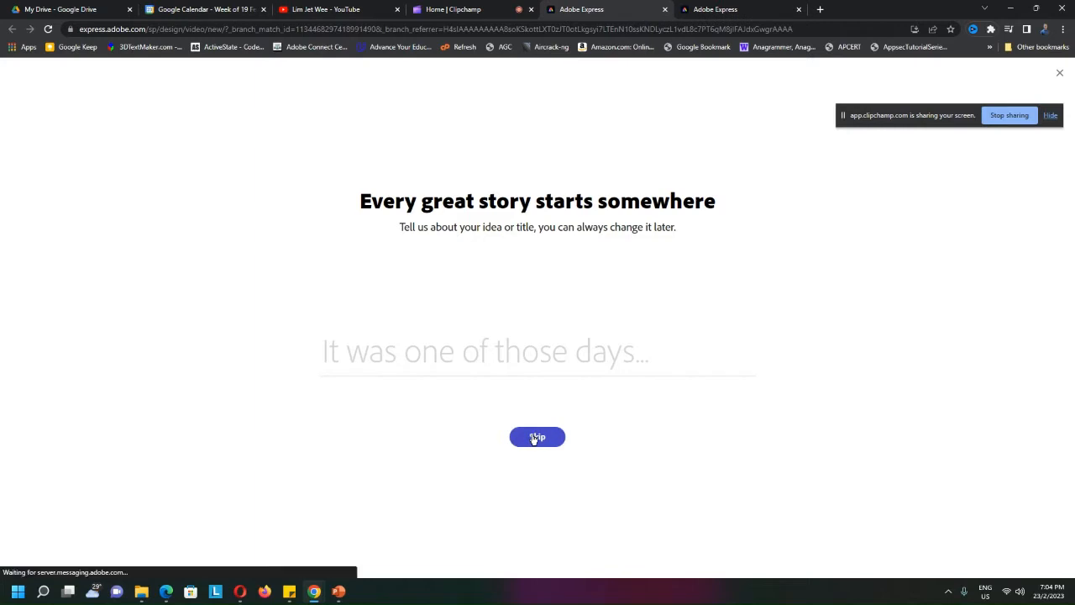
{"action": "left_click", "coordinate": [536, 437]}
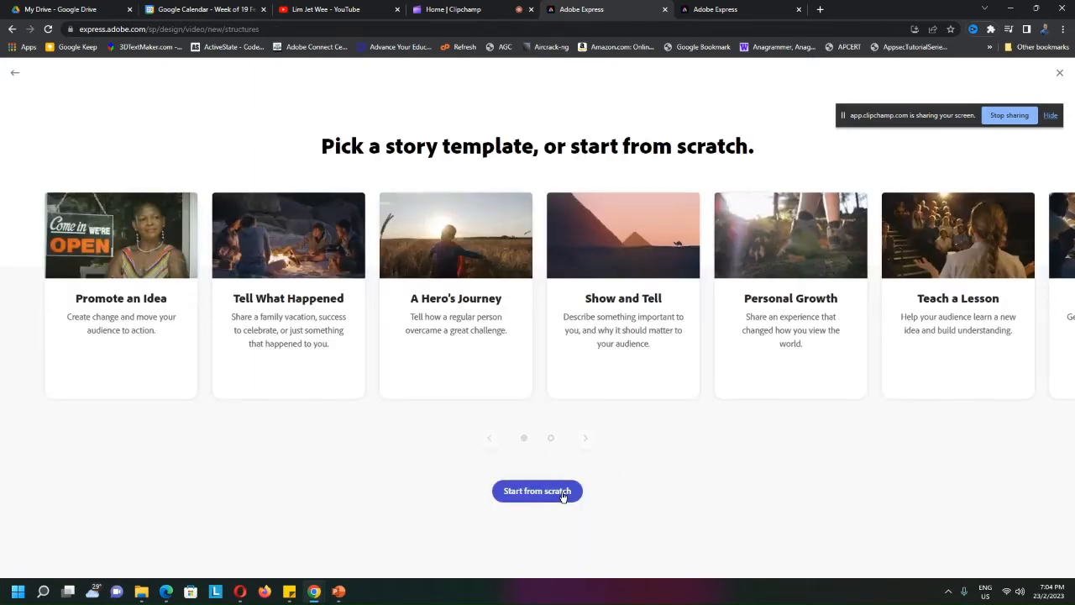
{"action": "left_click", "coordinate": [536, 491]}
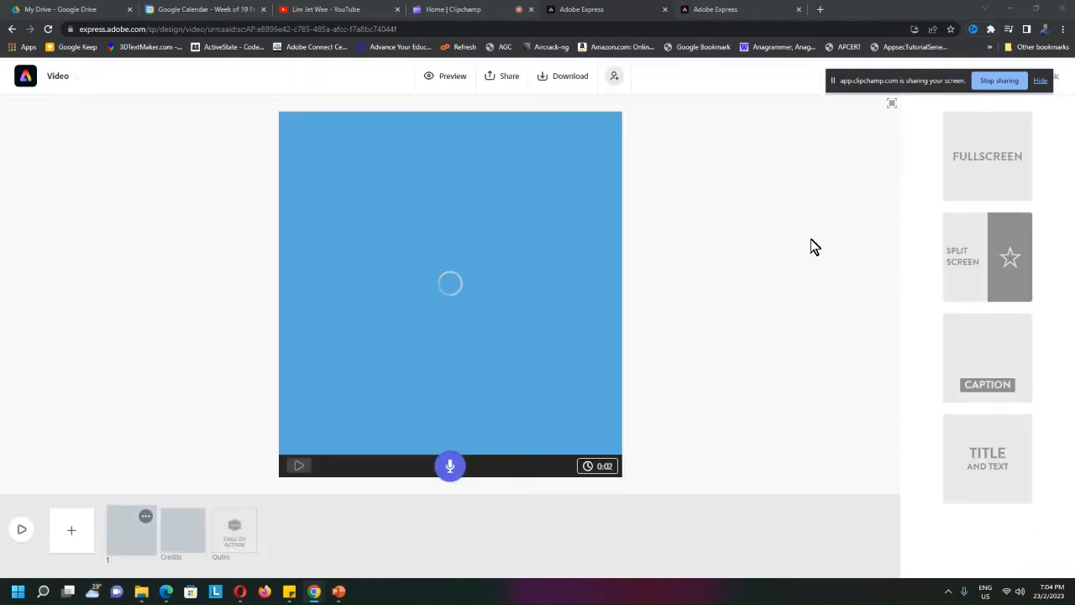
Step: Add two slides for three in total and set slide 1 to 0:04
{"action": "left_click", "coordinate": [450, 295]}
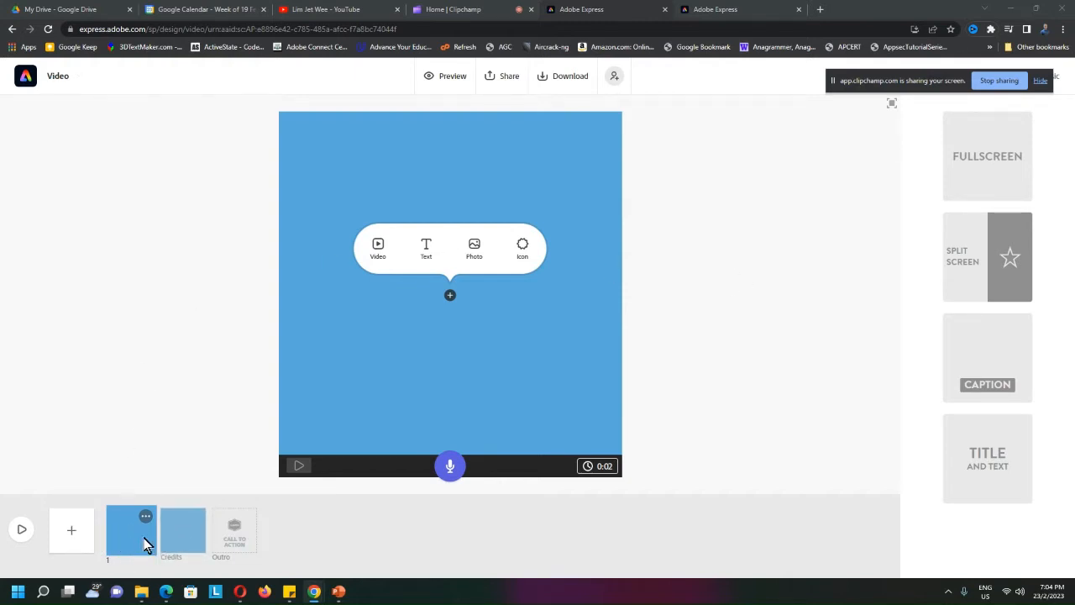
{"action": "left_click", "coordinate": [71, 530]}
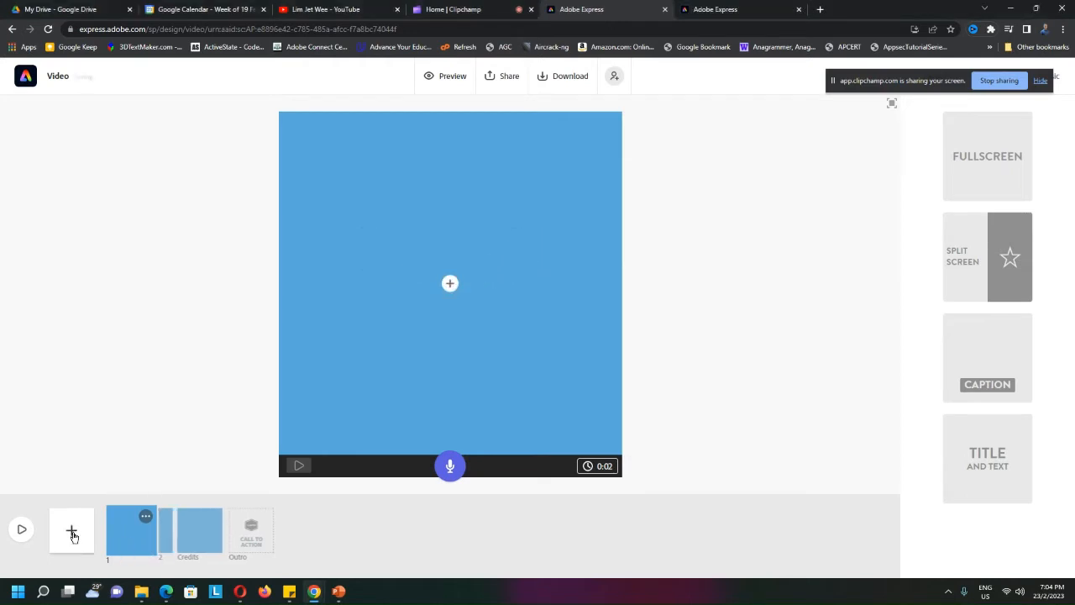
{"action": "left_click", "coordinate": [72, 530]}
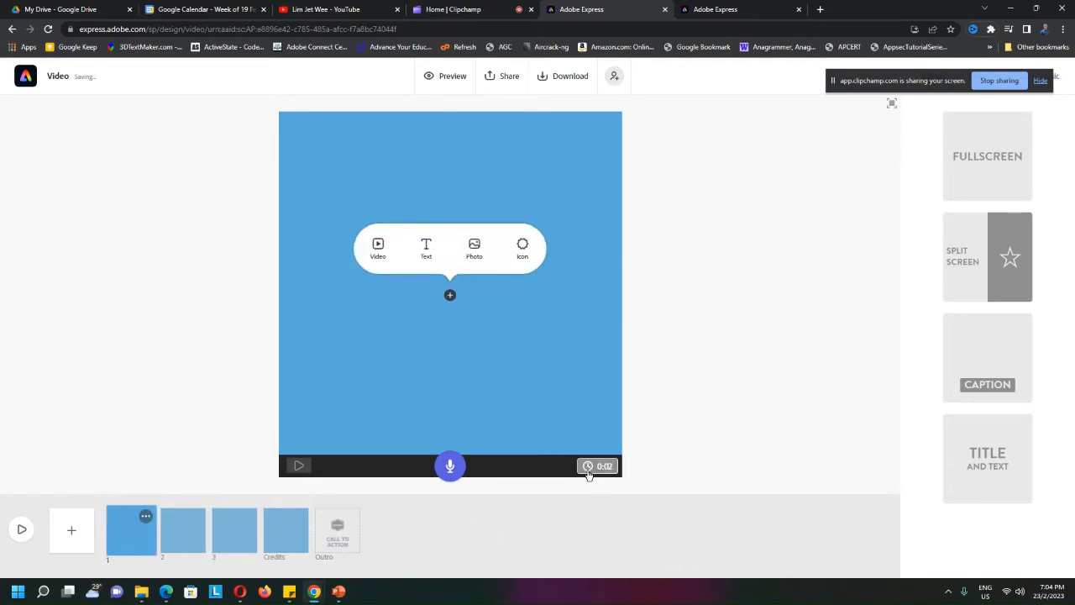
{"action": "left_click", "coordinate": [597, 466]}
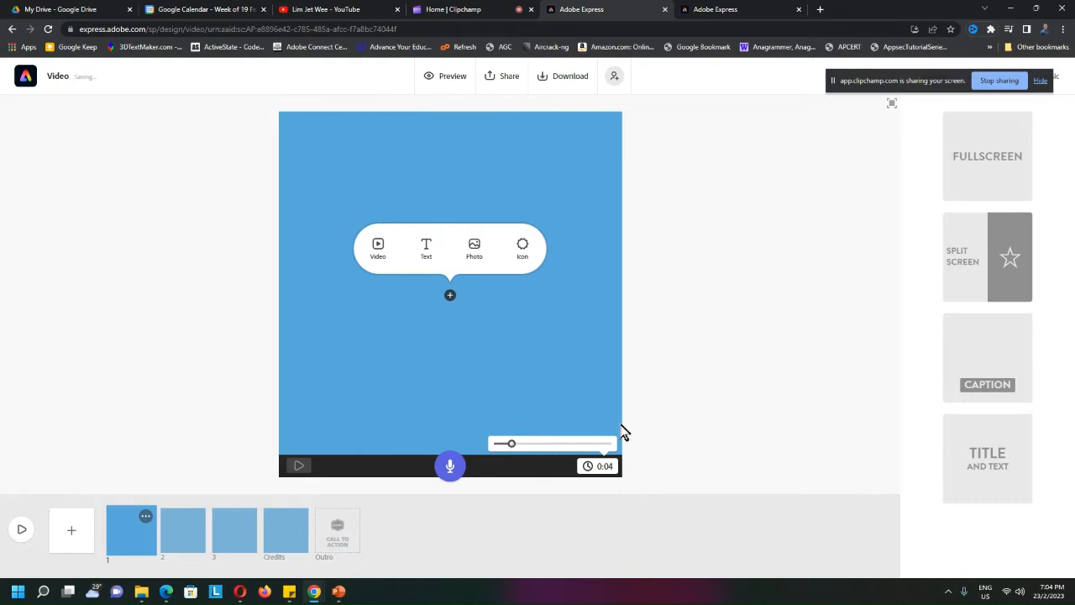
Step: Hide the Credits slide, then reselect slide 1 to show its content choices
{"action": "left_click", "coordinate": [234, 529]}
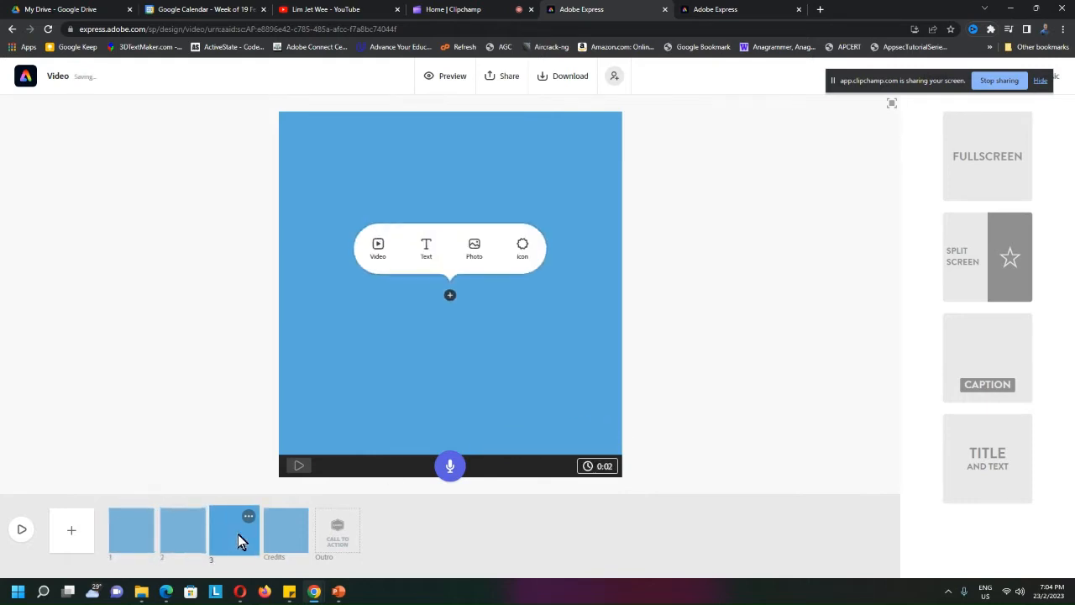
{"action": "left_click", "coordinate": [286, 529]}
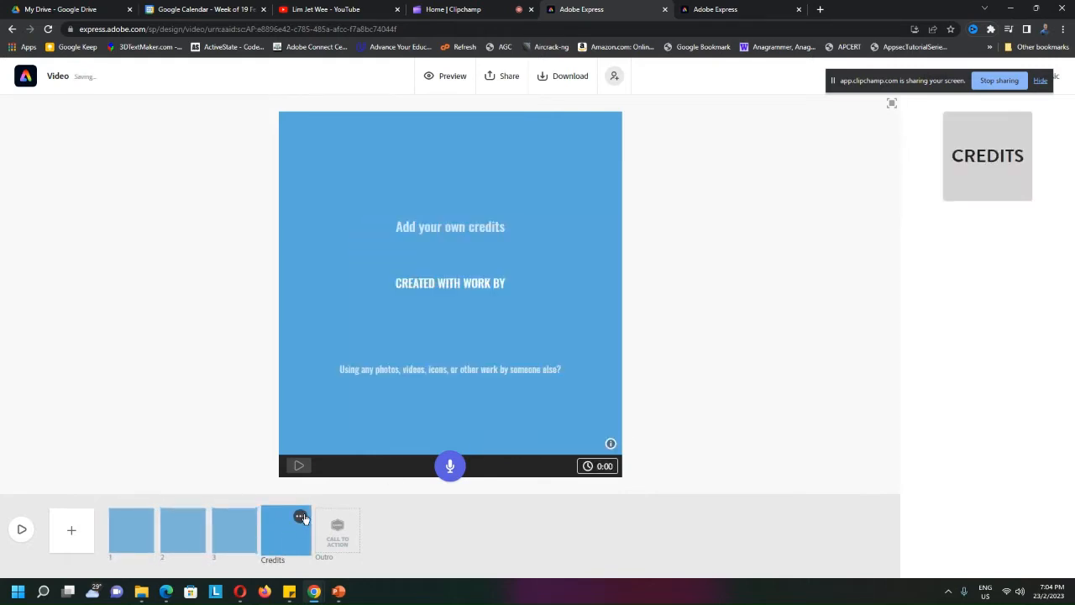
{"action": "left_click", "coordinate": [302, 516]}
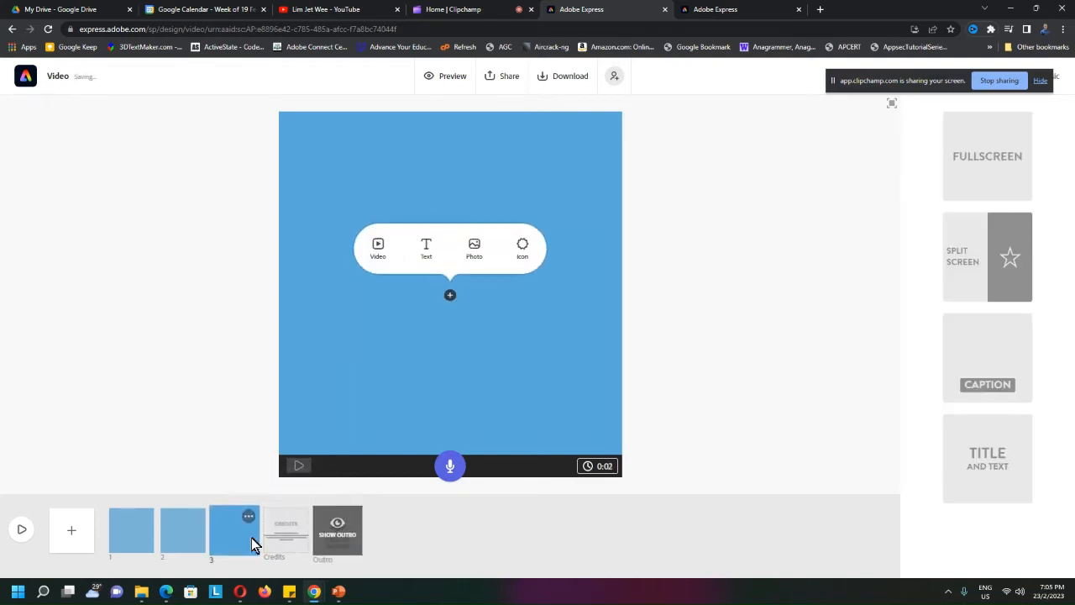
{"action": "left_click", "coordinate": [130, 529]}
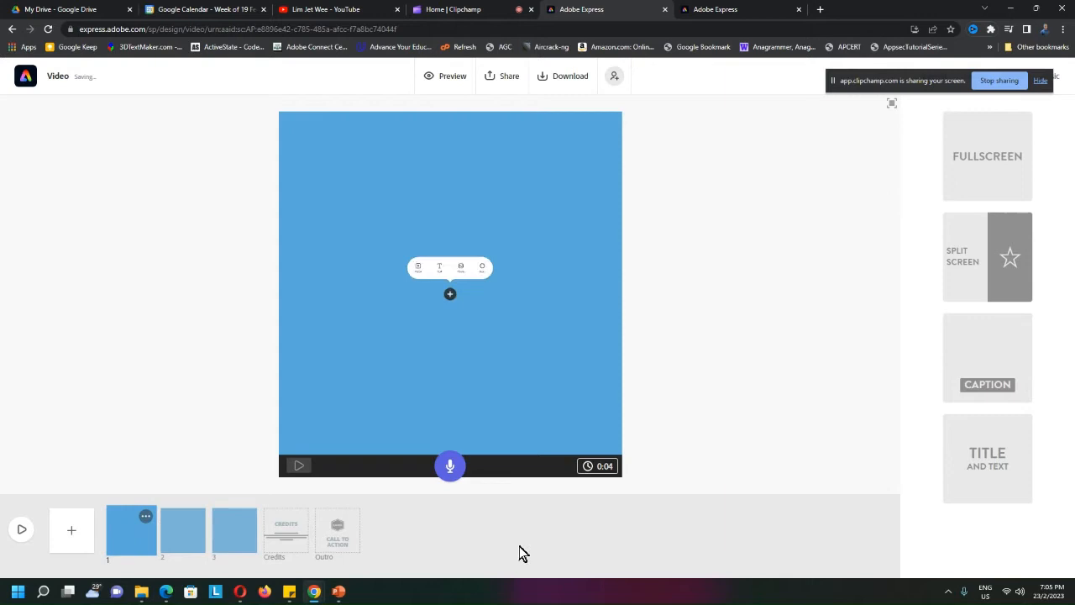
{"action": "left_click", "coordinate": [449, 294]}
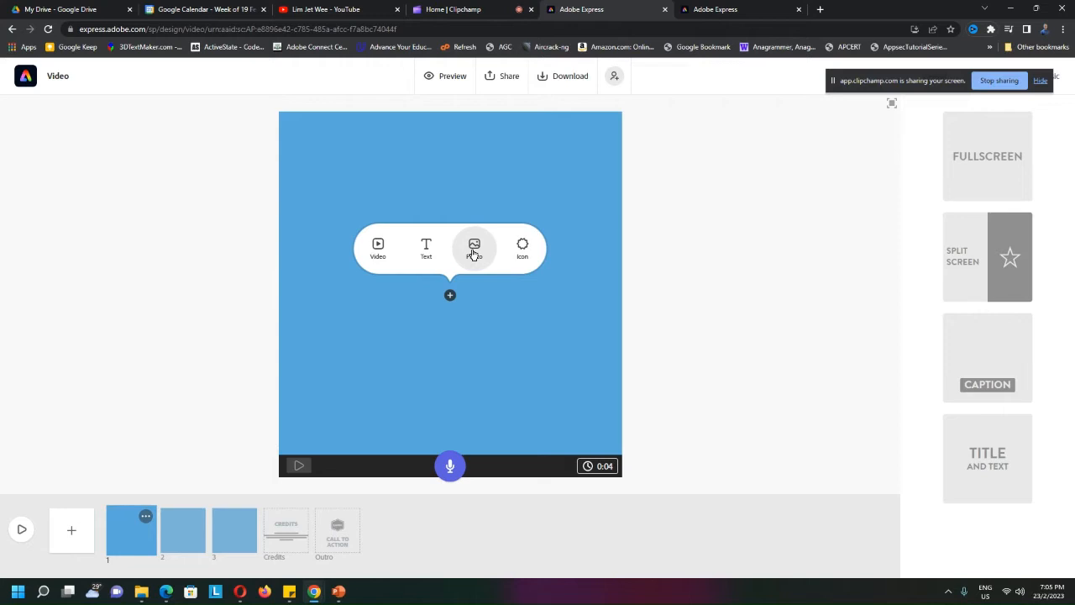
Step: Upload a photo of a standing person onto the first slide
{"action": "left_click", "coordinate": [474, 247]}
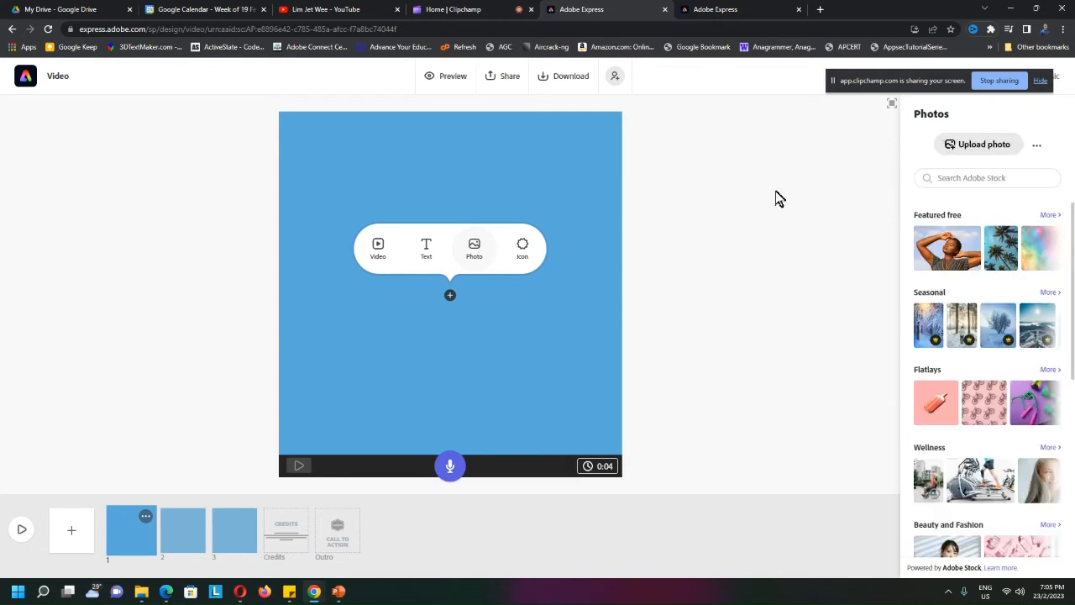
{"action": "mouse_move", "coordinate": [977, 144]}
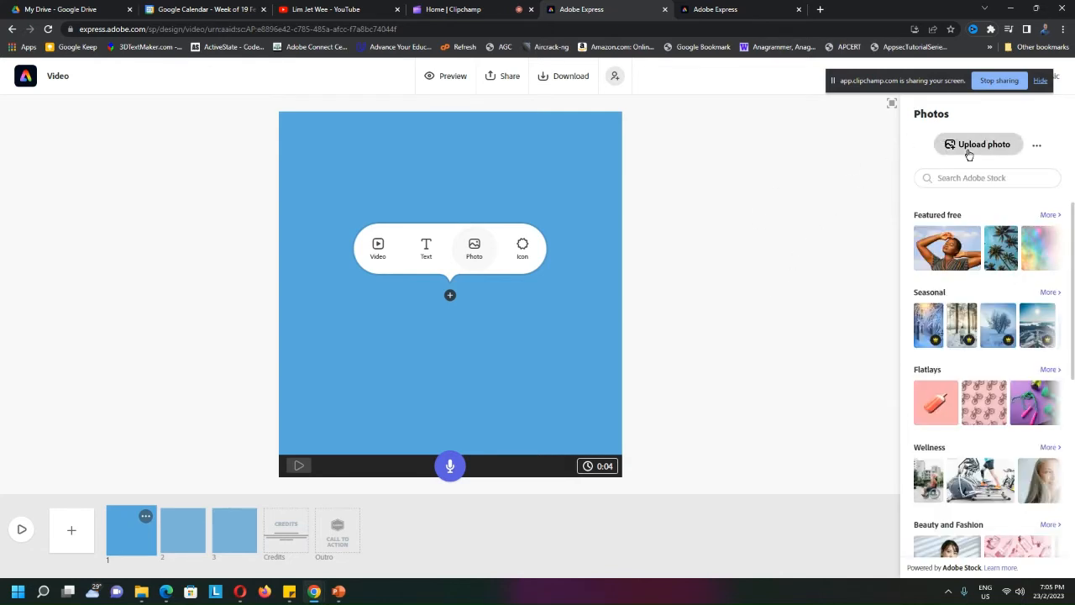
{"action": "left_click", "coordinate": [977, 143]}
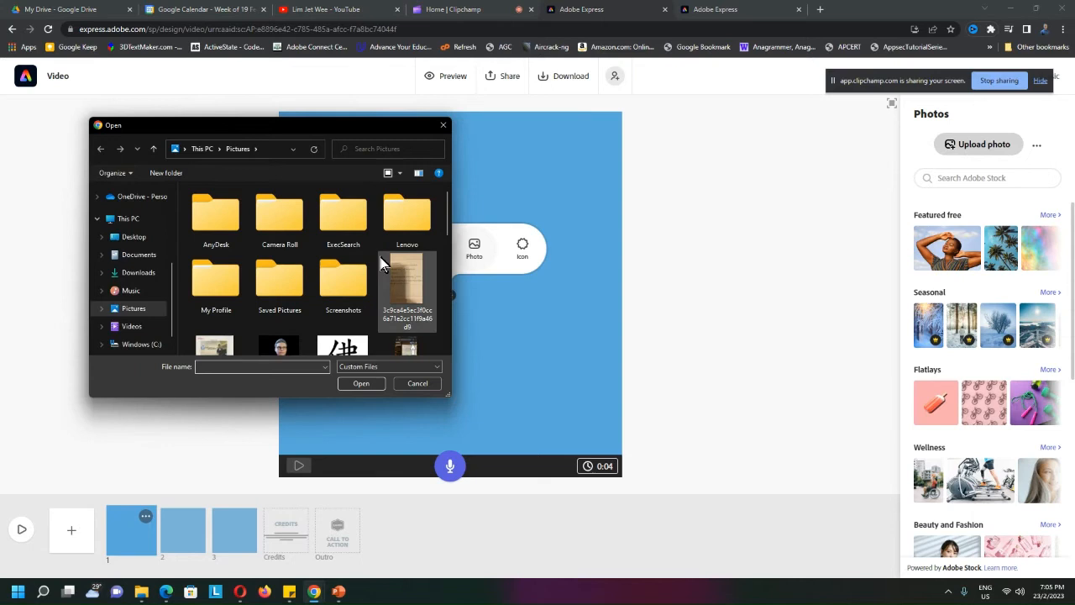
{"action": "scroll", "scroll_direction": "down", "scroll_amount": 3}
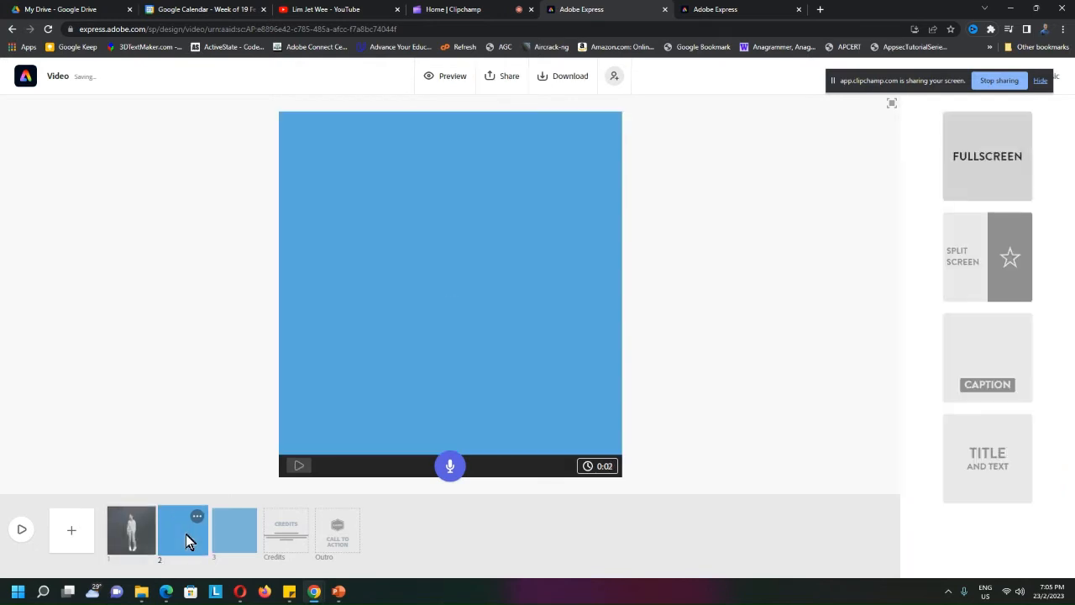
Step: Begin adding an uploaded photo to the second slide
{"action": "left_click", "coordinate": [450, 295]}
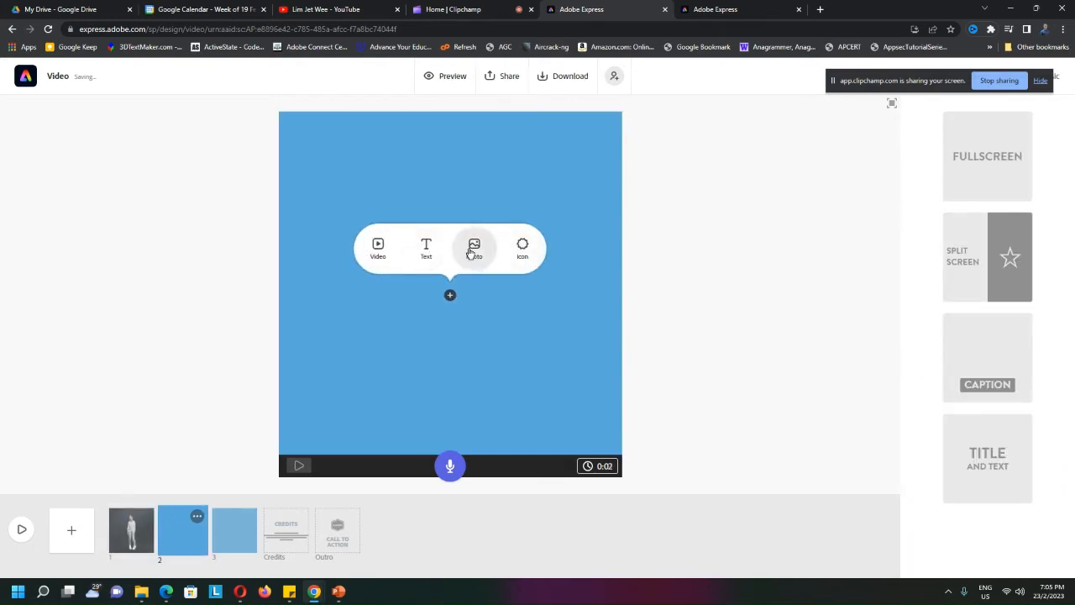
{"action": "left_click", "coordinate": [473, 248]}
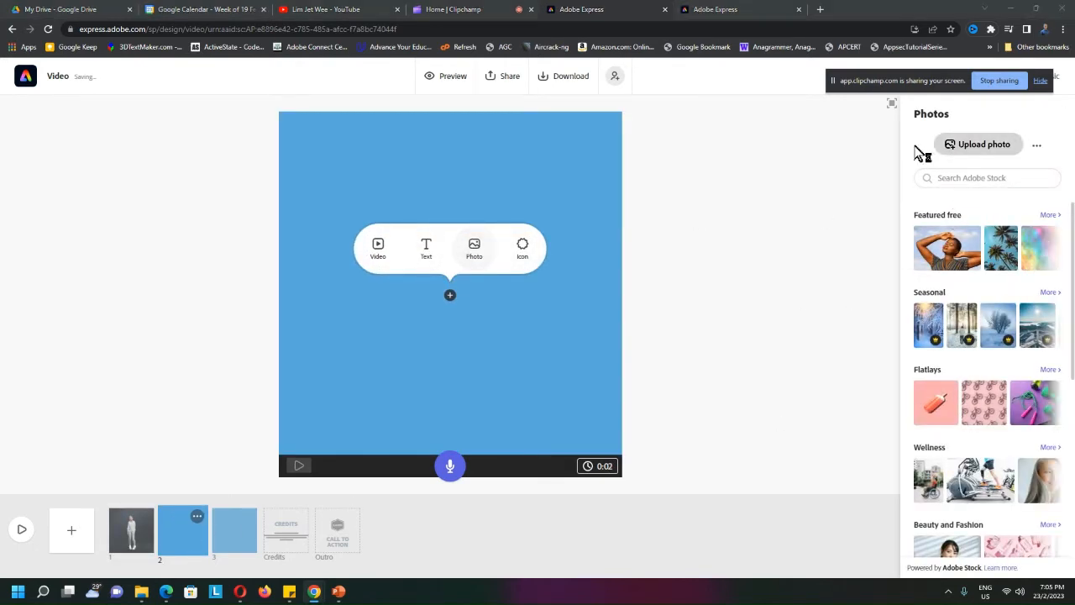
{"action": "left_click", "coordinate": [978, 144]}
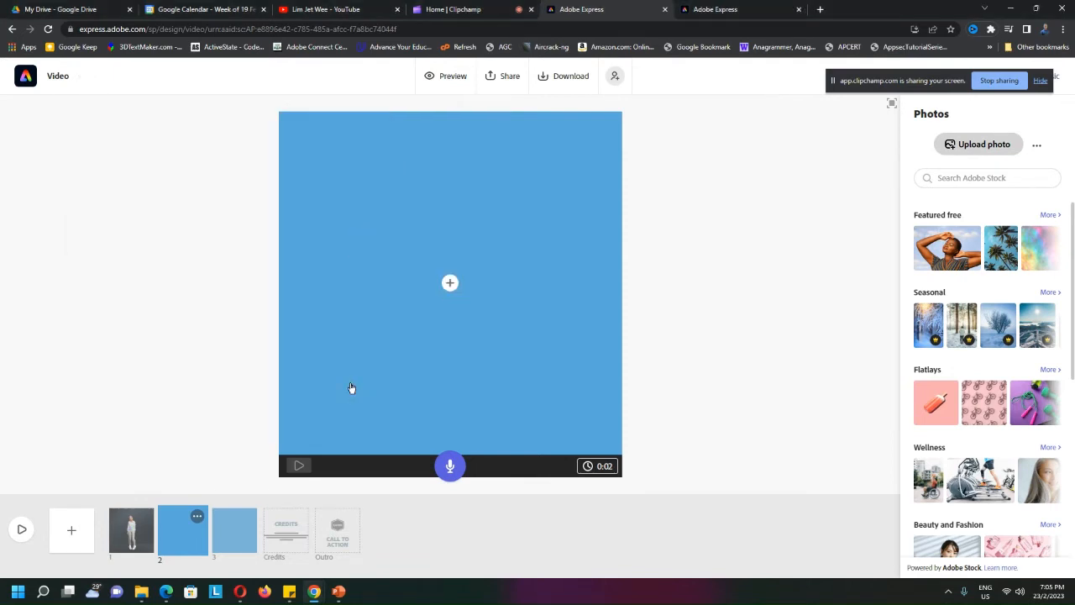
Step: Upload the pink-jacketed figure's photo from the Pictures folder onto a card
{"action": "left_click", "coordinate": [235, 529]}
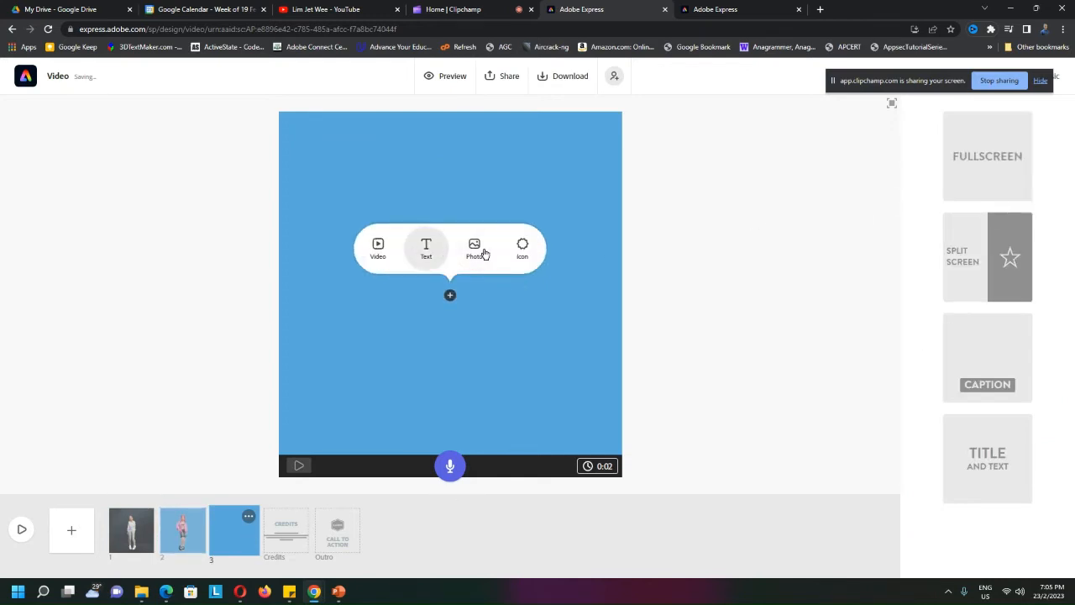
{"action": "left_click", "coordinate": [473, 248]}
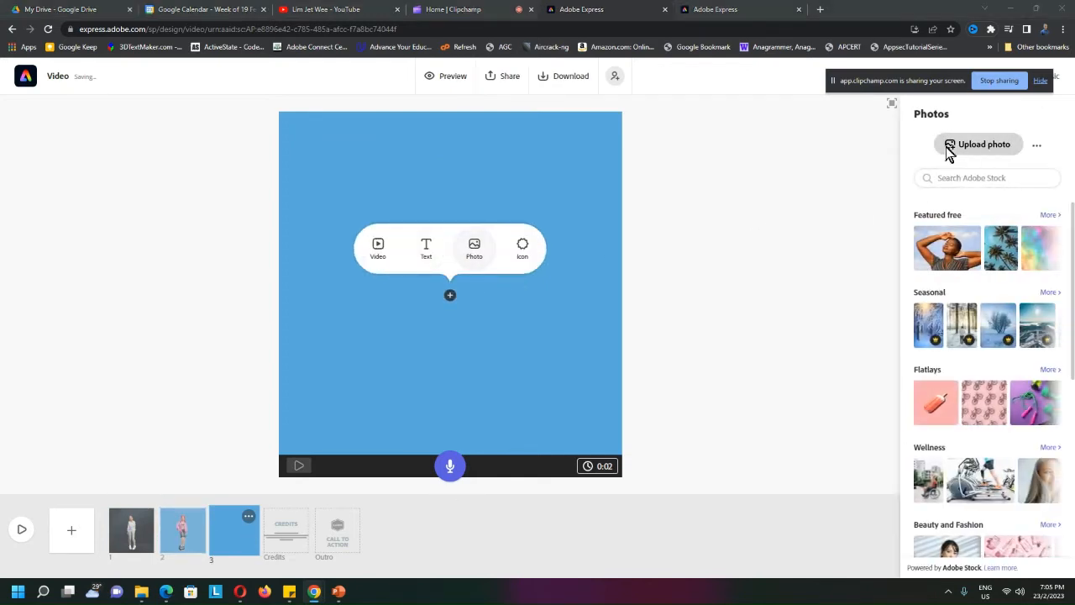
{"action": "left_click", "coordinate": [977, 143]}
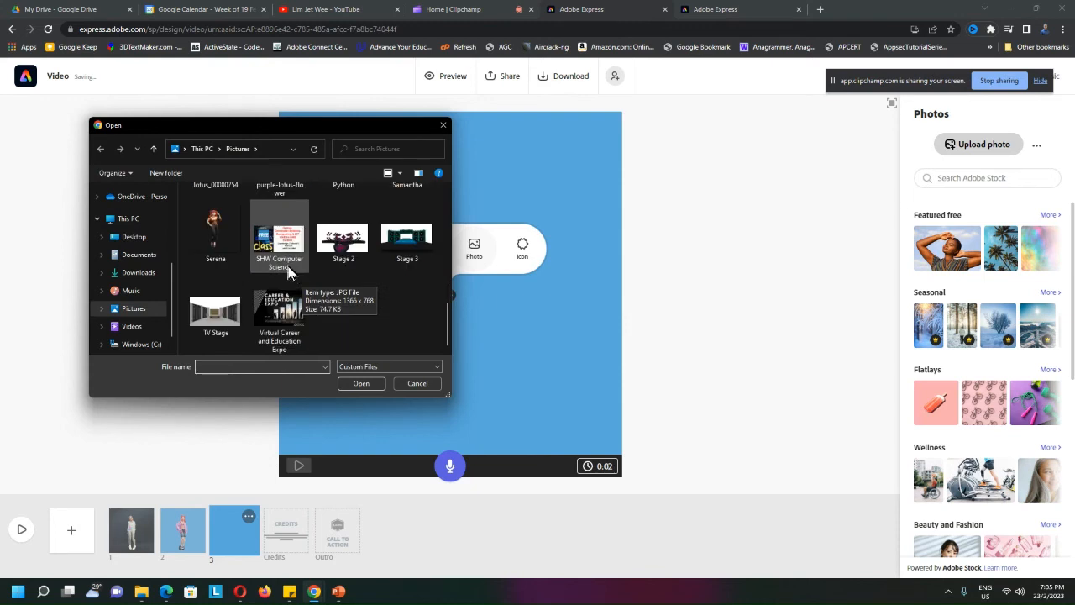
{"action": "left_click", "coordinate": [416, 383]}
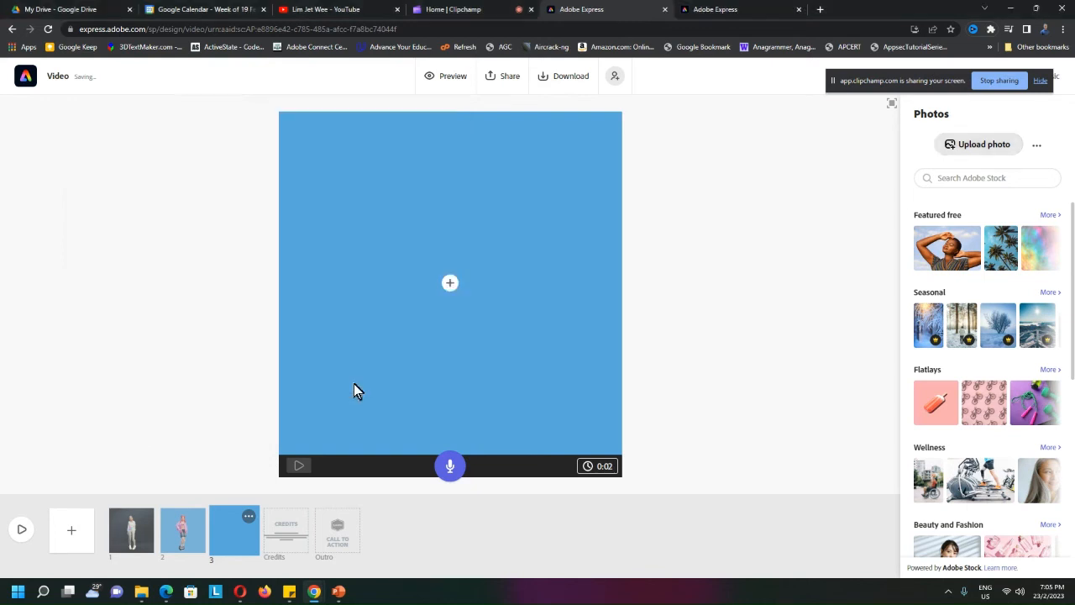
{"action": "mouse_move", "coordinate": [815, 359]}
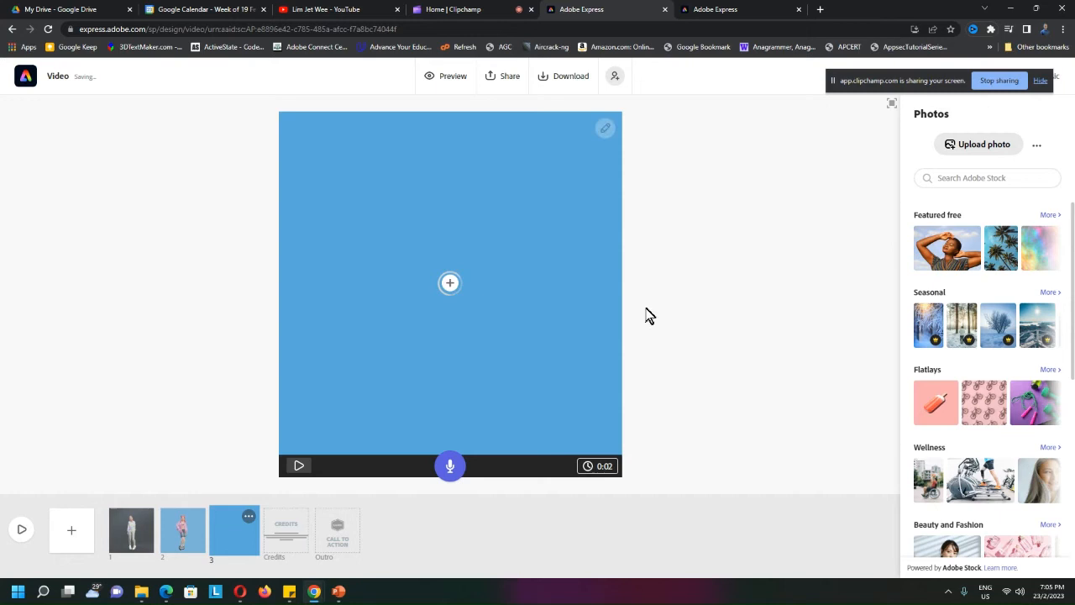
{"action": "mouse_move", "coordinate": [571, 380]}
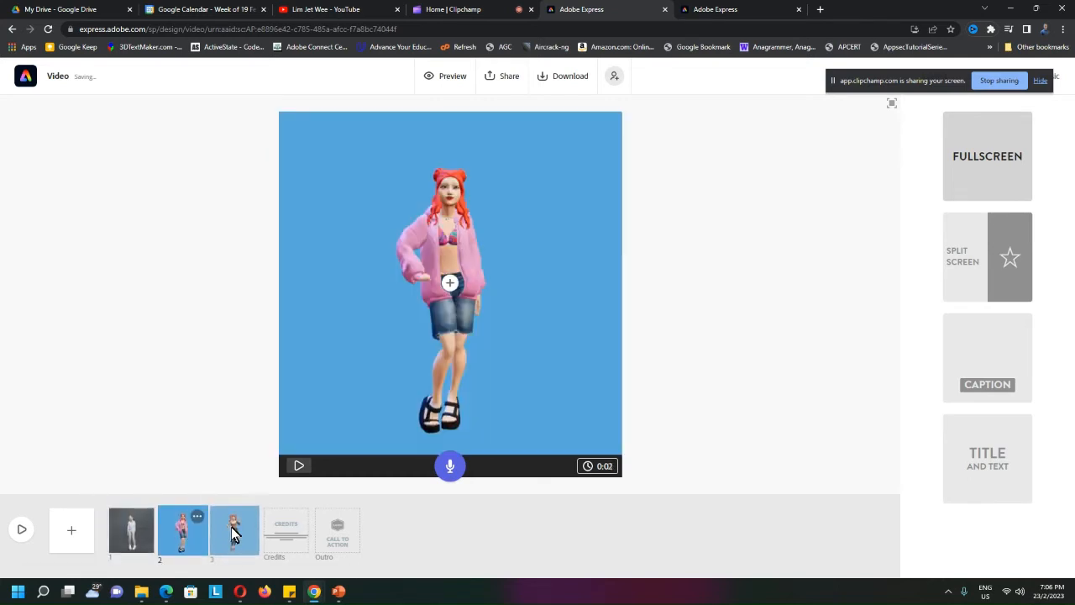
{"action": "left_click", "coordinate": [131, 529]}
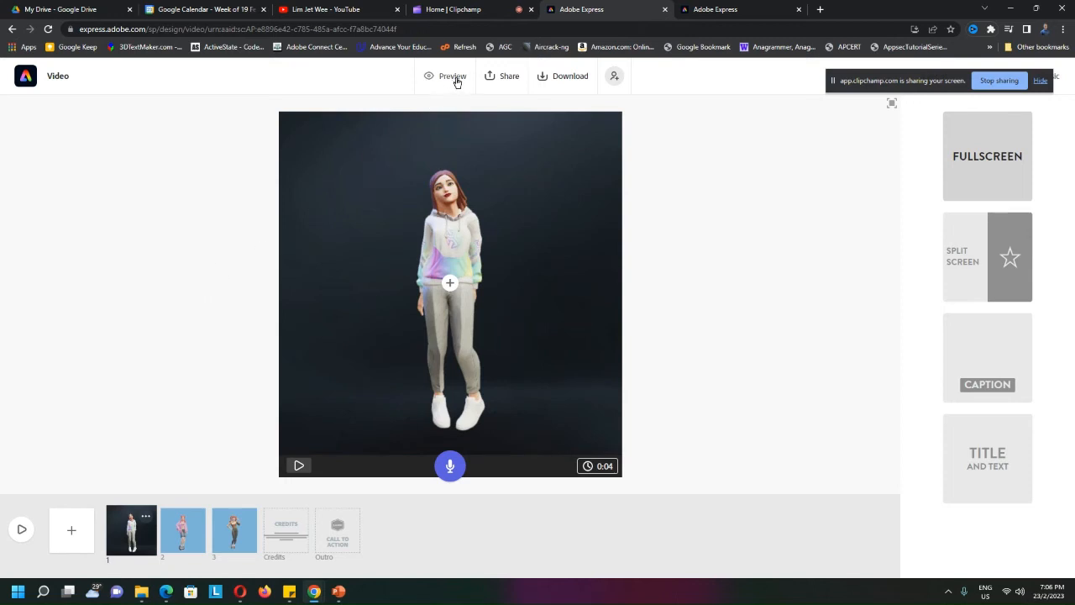
{"action": "left_click", "coordinate": [452, 75]}
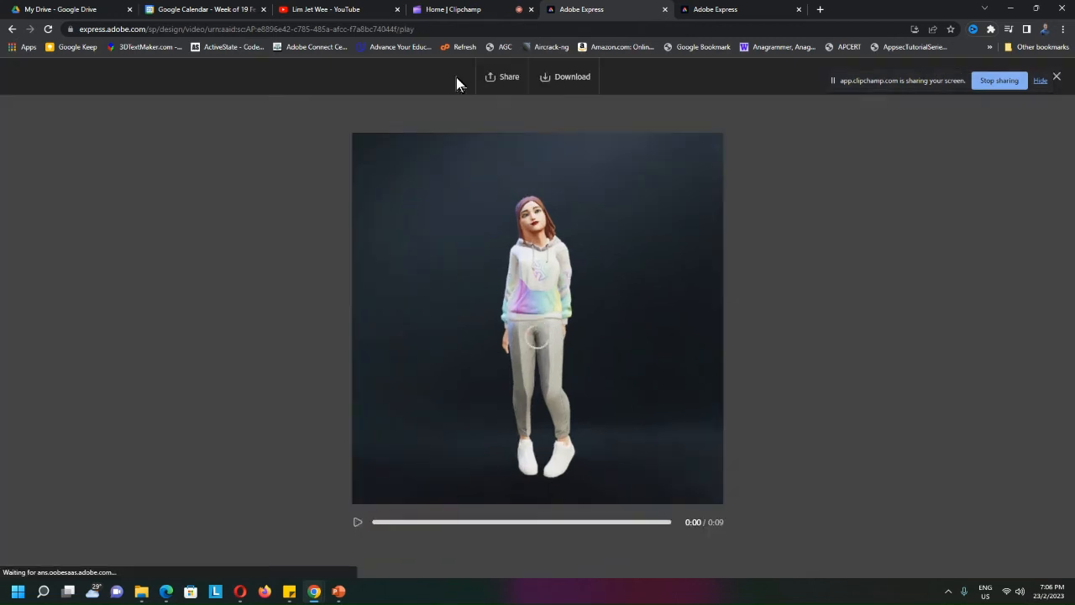
{"action": "left_click", "coordinate": [357, 521]}
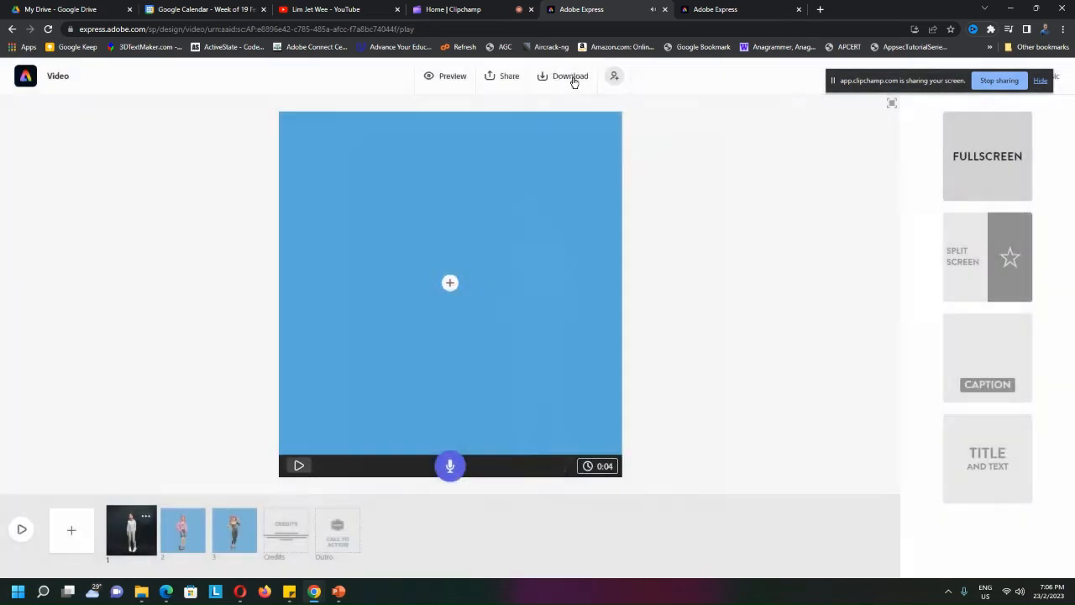
Step: Render the three-slide video for download as My_video.mp4
{"action": "left_click", "coordinate": [569, 75]}
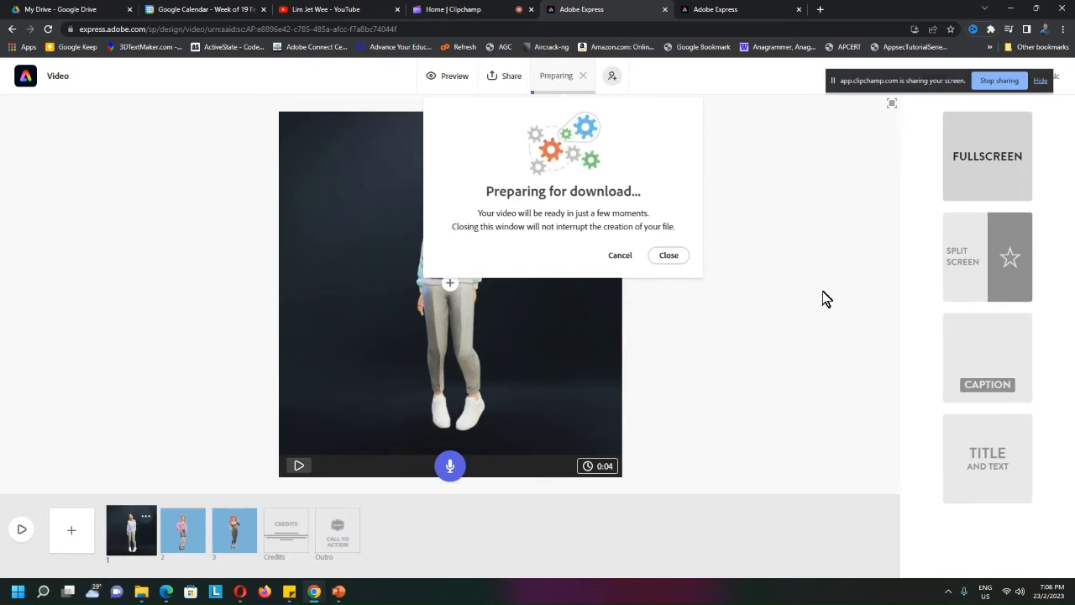
{"action": "mouse_move", "coordinate": [478, 233]}
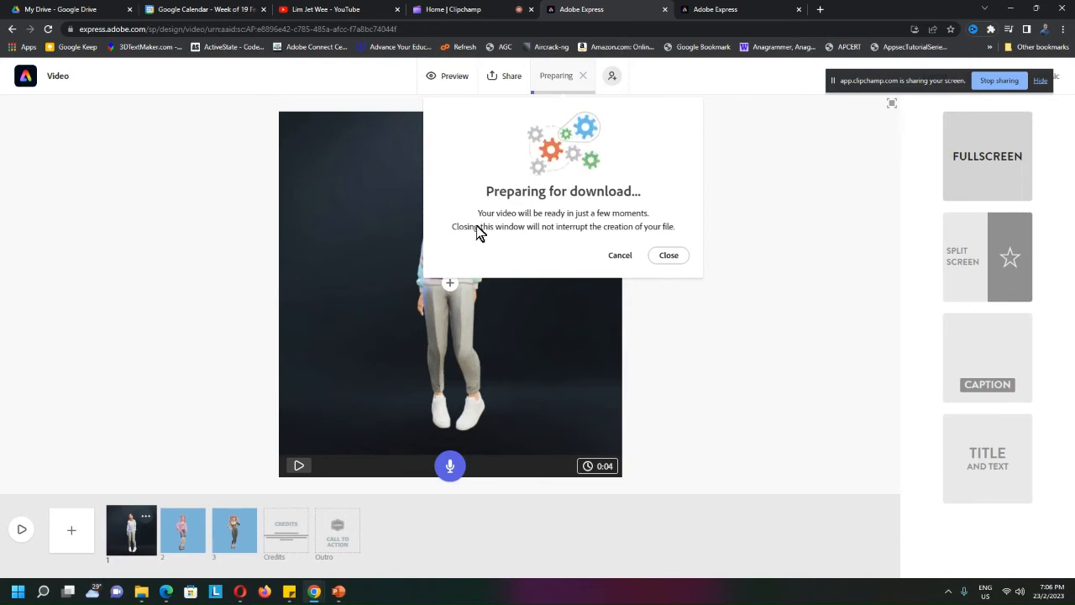
{"action": "mouse_move", "coordinate": [542, 229]}
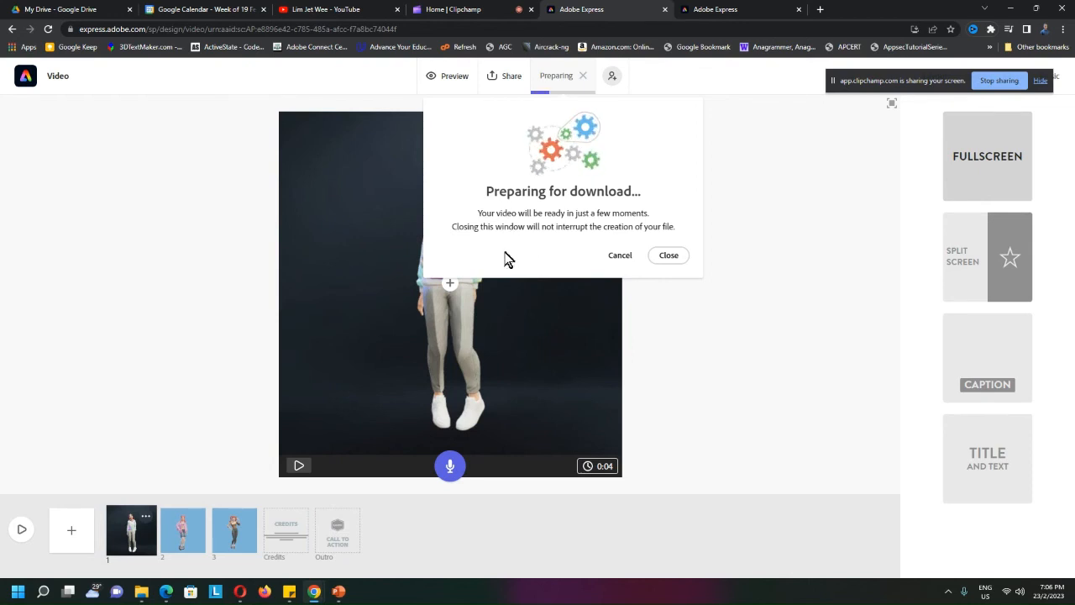
{"action": "mouse_move", "coordinate": [498, 226]}
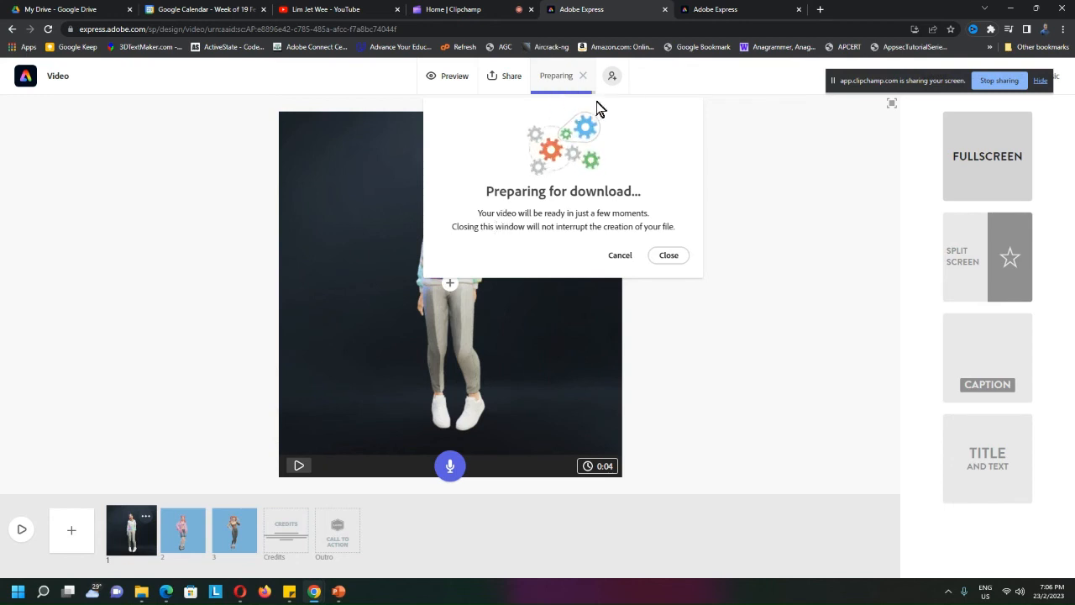
{"action": "mouse_move", "coordinate": [628, 151]}
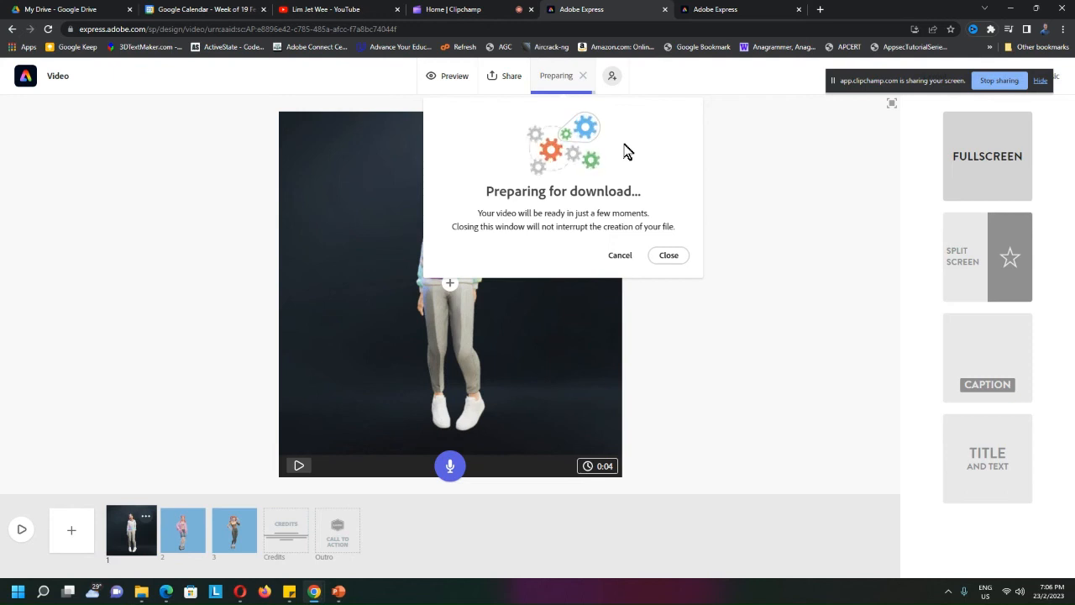
{"action": "mouse_move", "coordinate": [600, 109]}
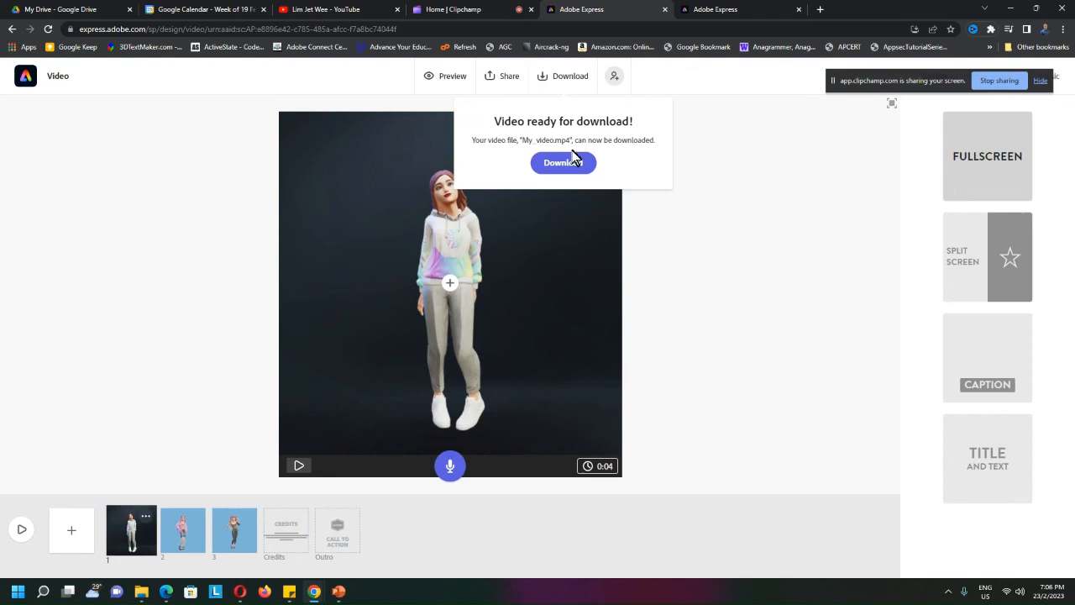
{"action": "mouse_move", "coordinate": [554, 154]}
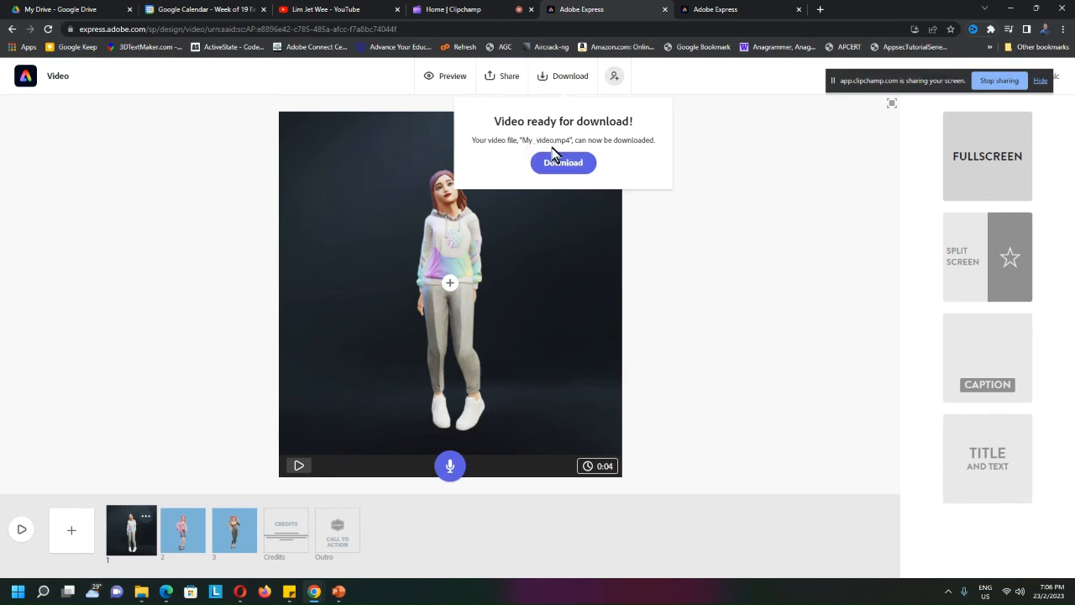
Step: Download the finished video and save it to the Desktop as My_video (MPEG-4)
{"action": "left_click", "coordinate": [562, 162]}
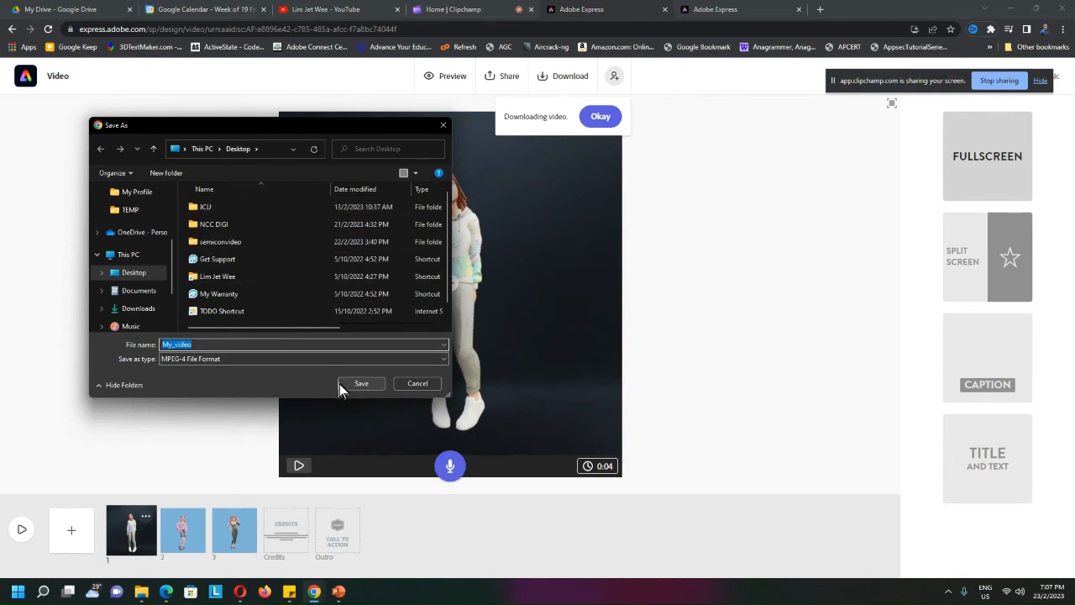
{"action": "left_click", "coordinate": [360, 383]}
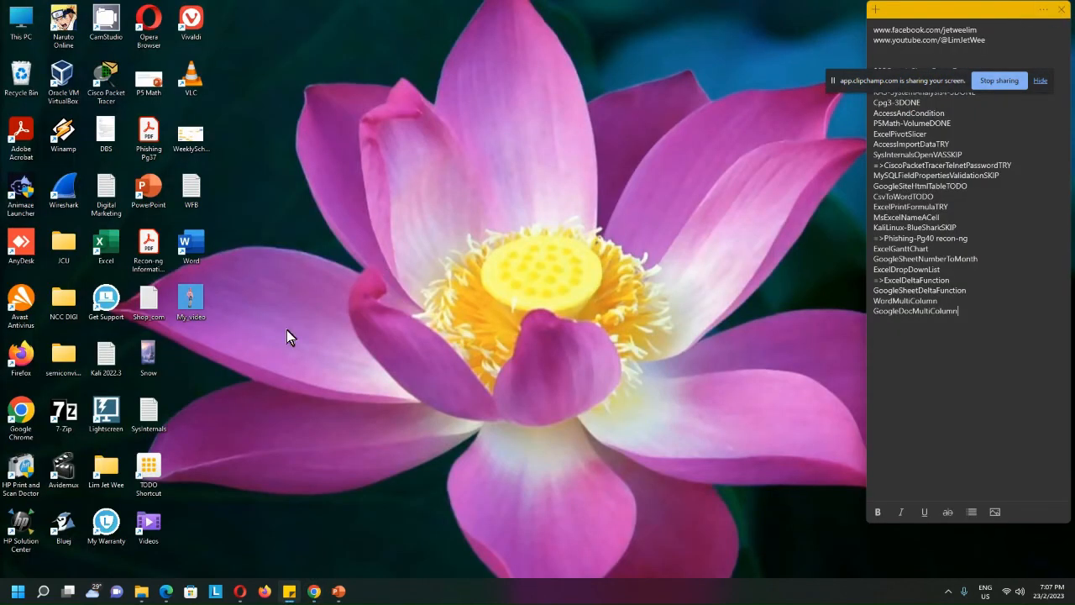
Step: Play My_video from the desktop in Media Player and scrub ahead
{"action": "left_click", "coordinate": [191, 302]}
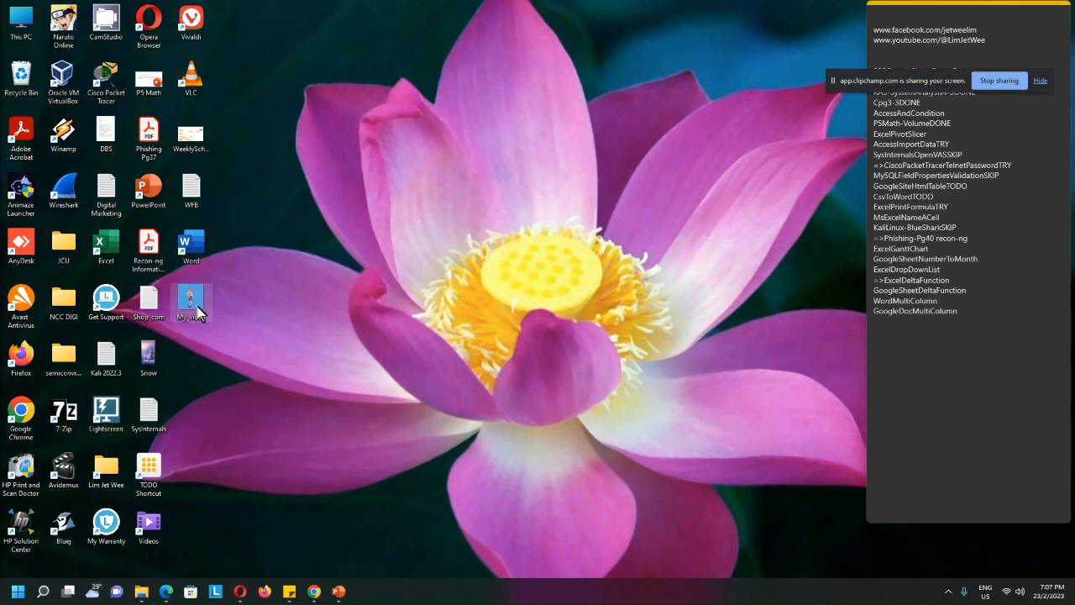
{"action": "double_click", "coordinate": [190, 301]}
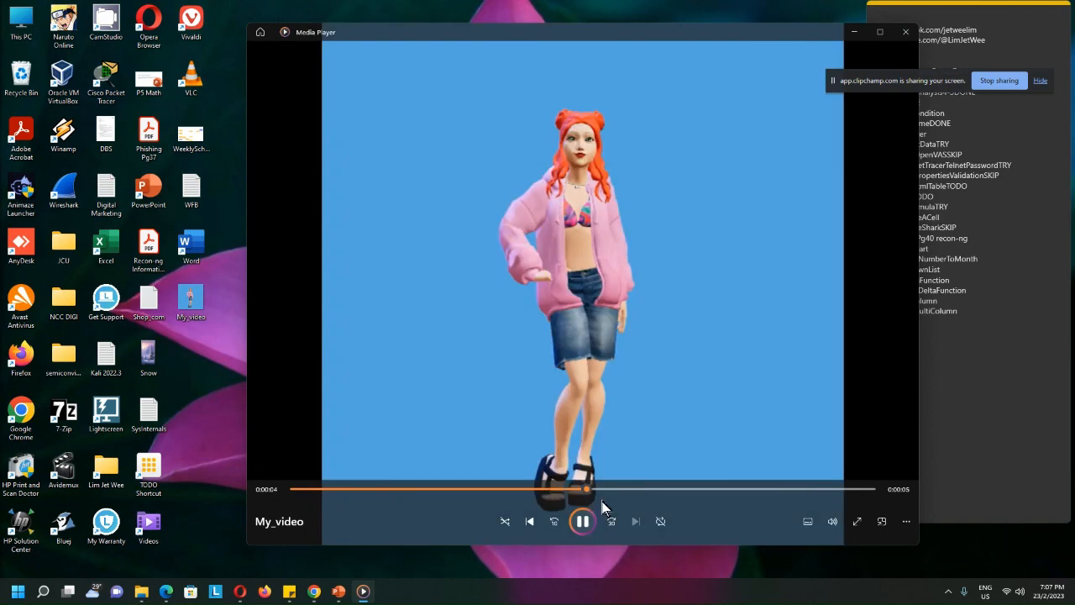
{"action": "left_click_drag", "start_coordinate": [585, 489], "coordinate": [708, 489]}
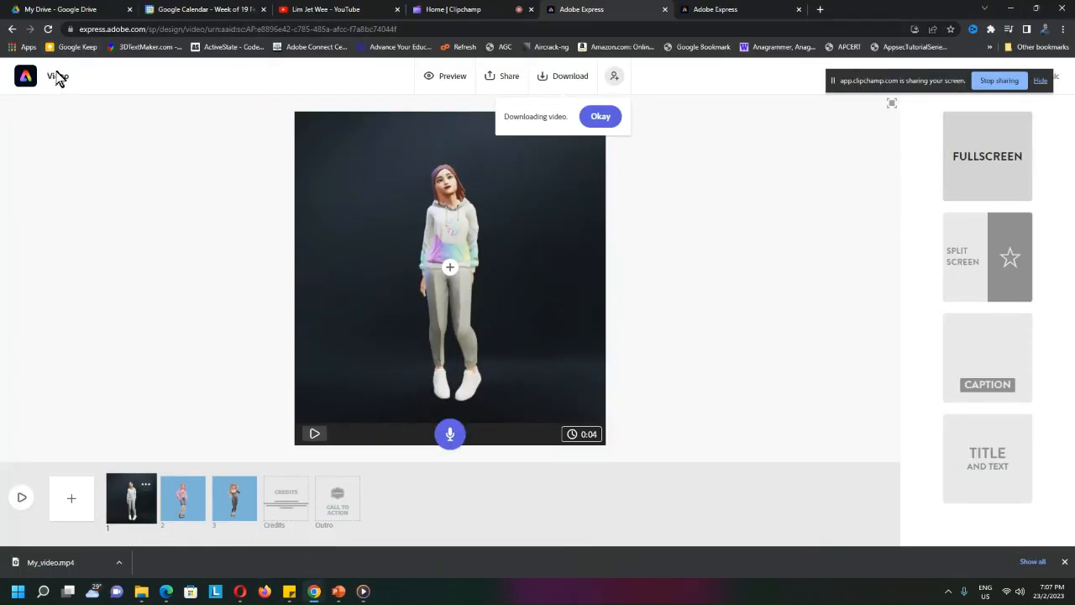
{"action": "left_click", "coordinate": [251, 28]}
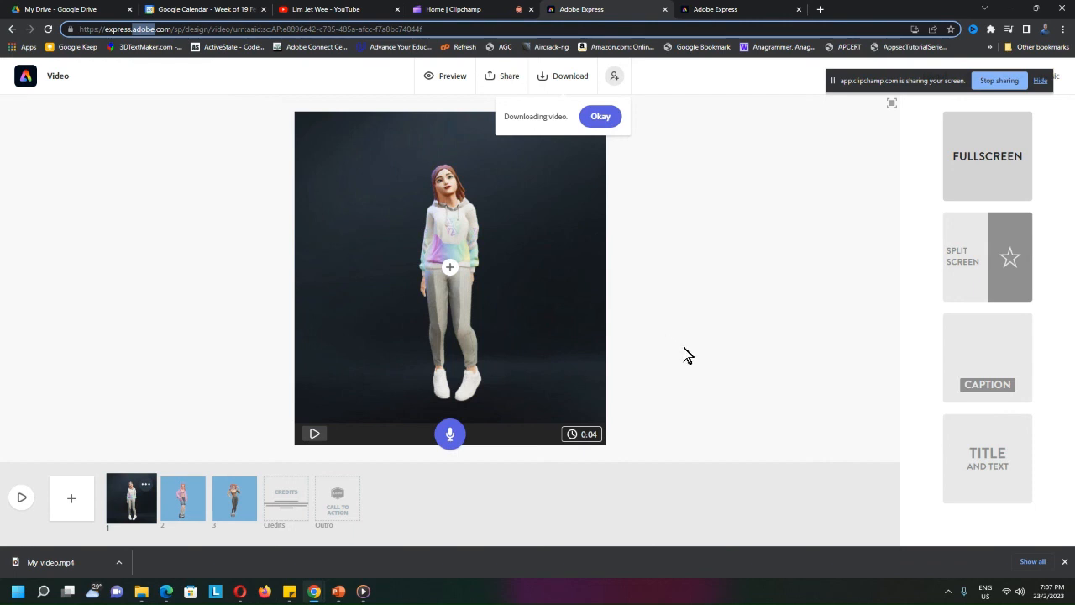
{"action": "mouse_move", "coordinate": [799, 312]}
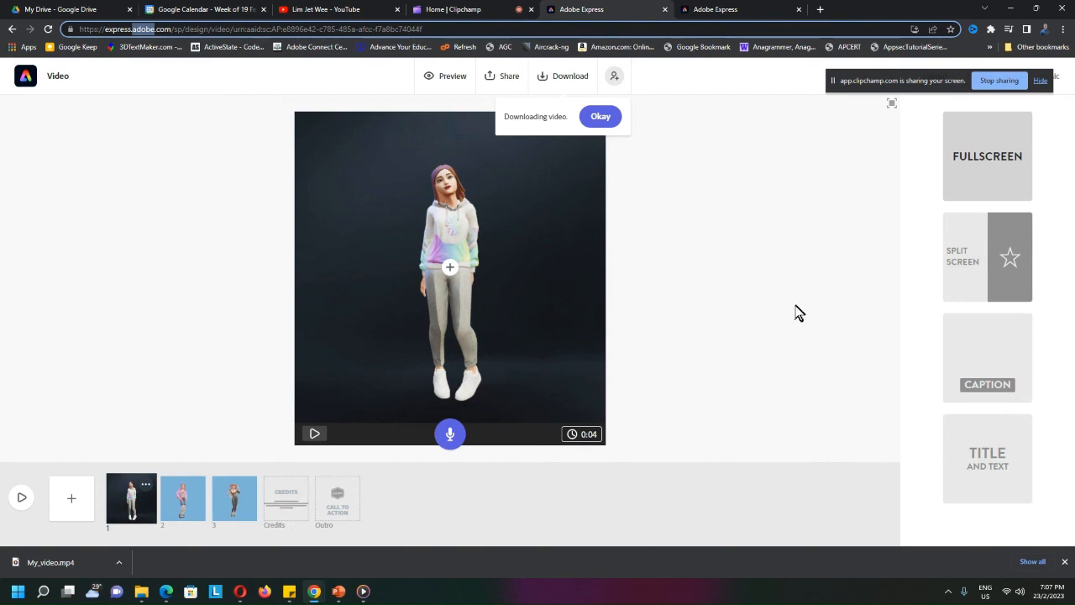